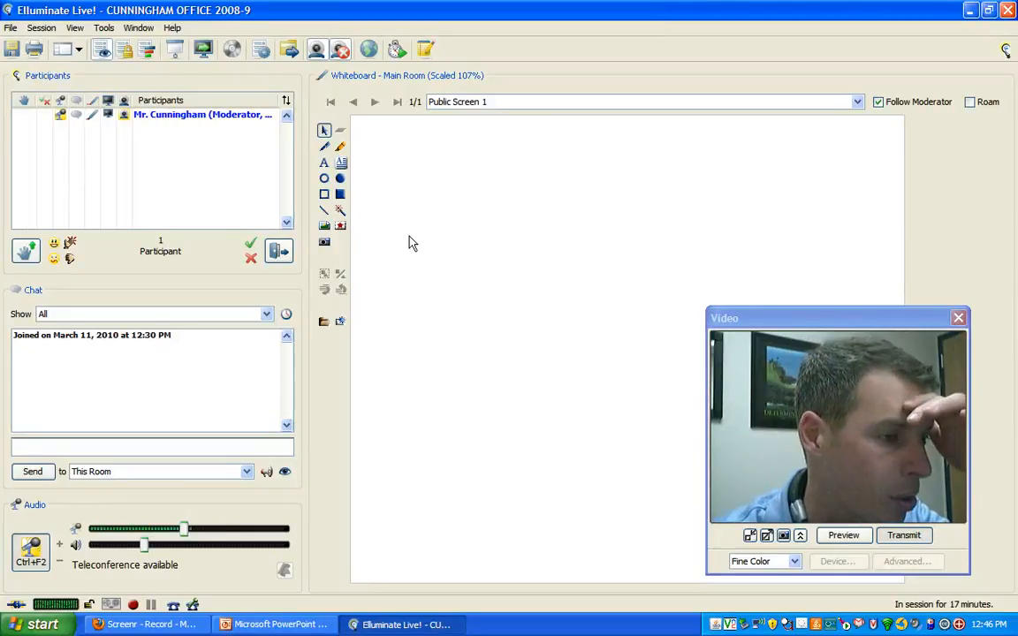
- Switch Firefox from the Screenr Record tab to the Elluminate.com session log-in page
click(104, 27)
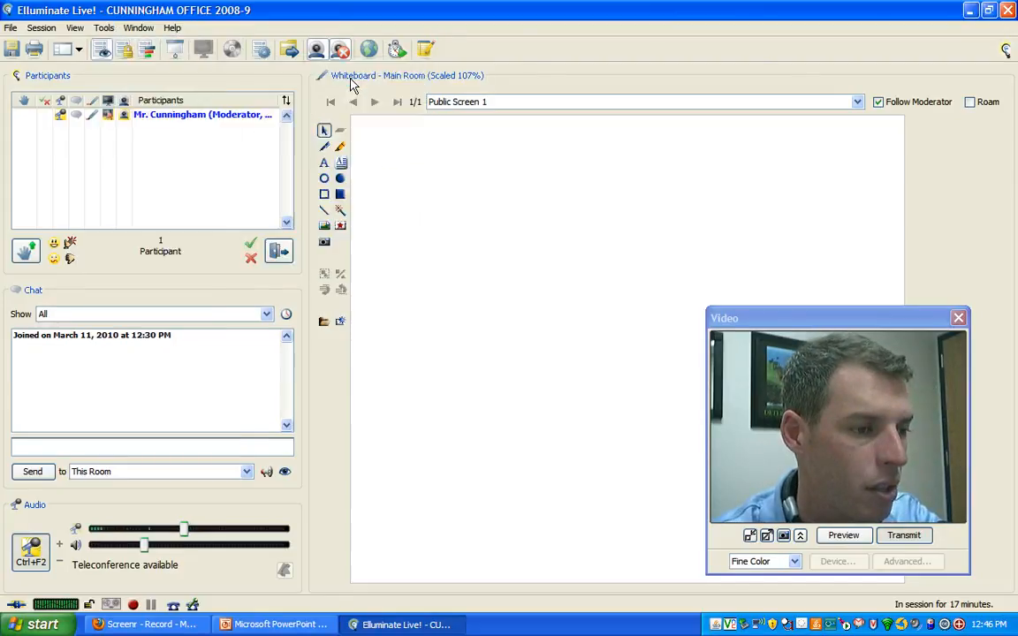
click(141, 623)
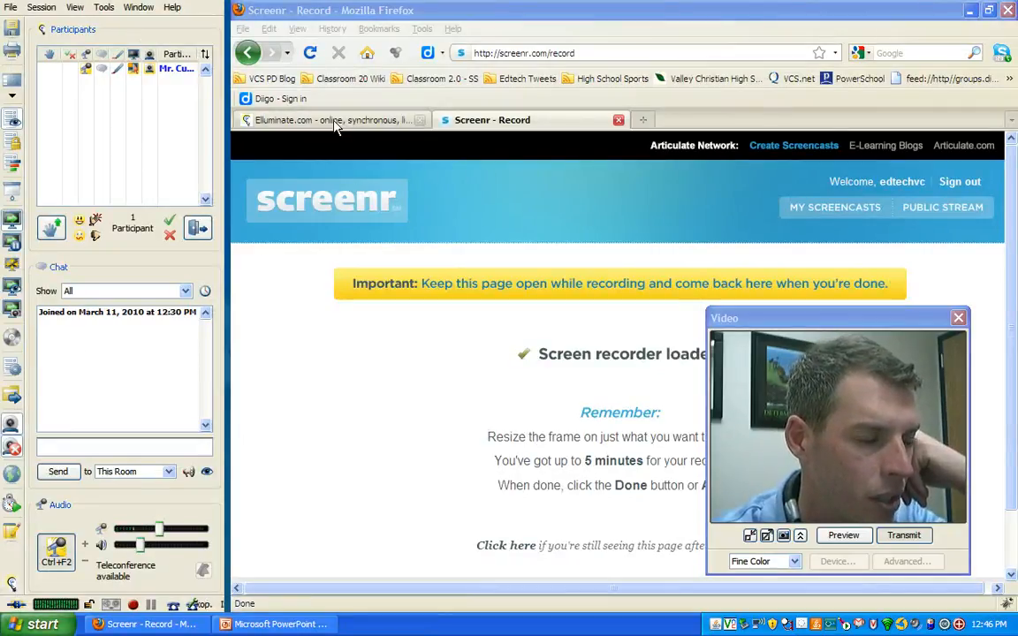
click(336, 120)
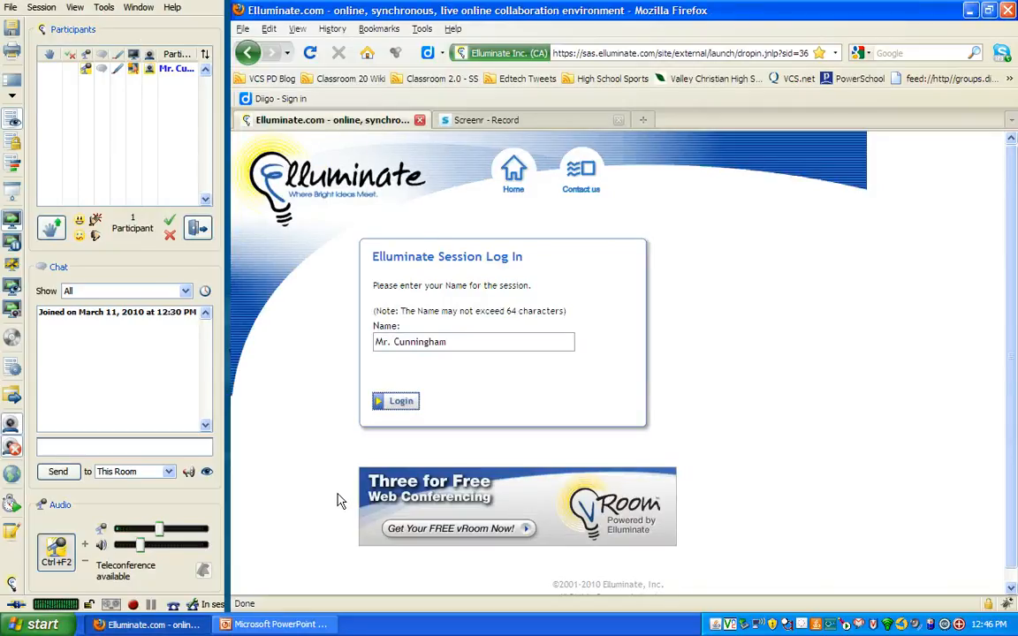